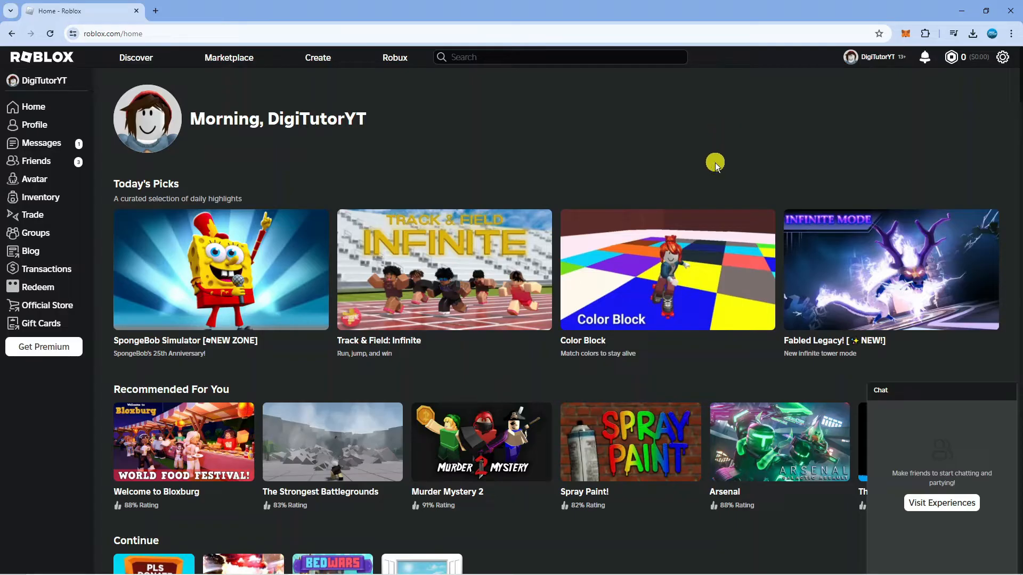
mouse_move(723, 148)
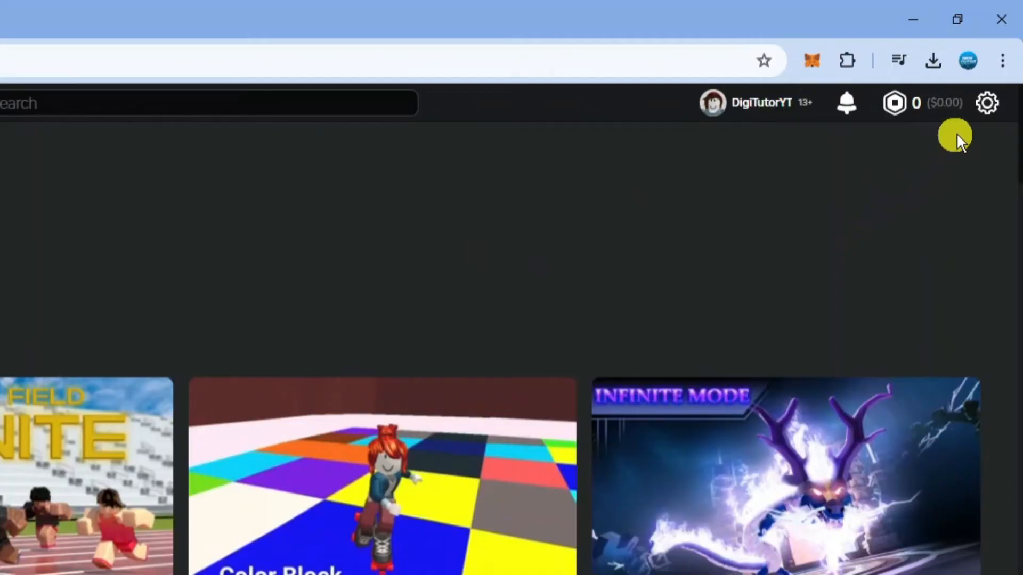
Open the gear menu showing Settings, Quick Log In, Help & Safety and Logout
left_click(987, 103)
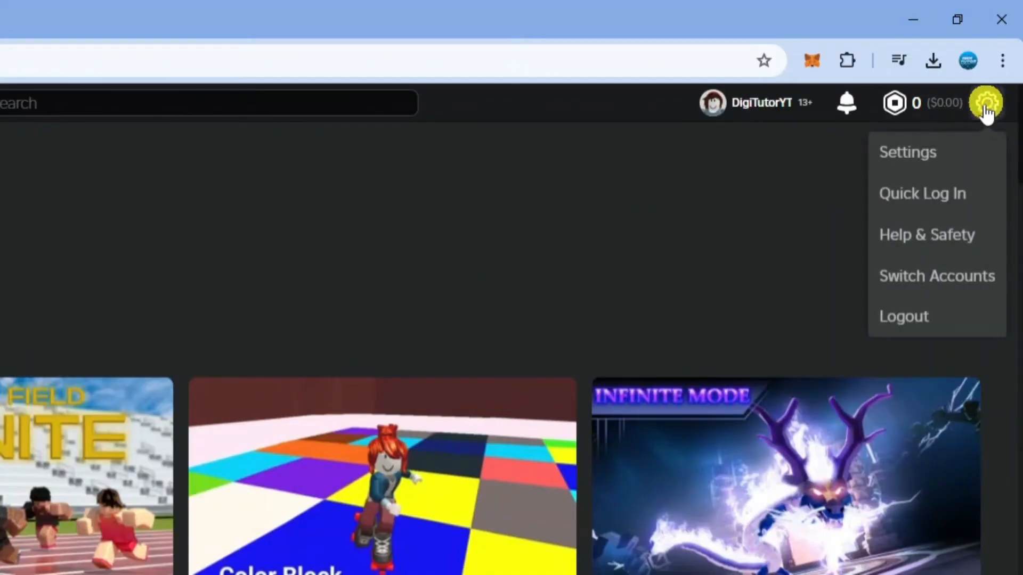
mouse_move(944, 157)
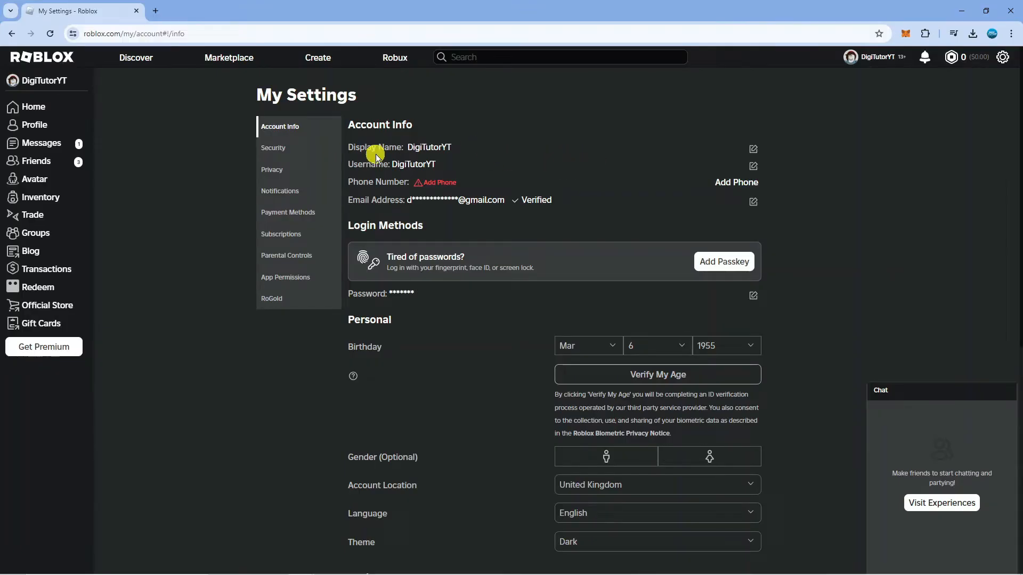
mouse_move(488, 136)
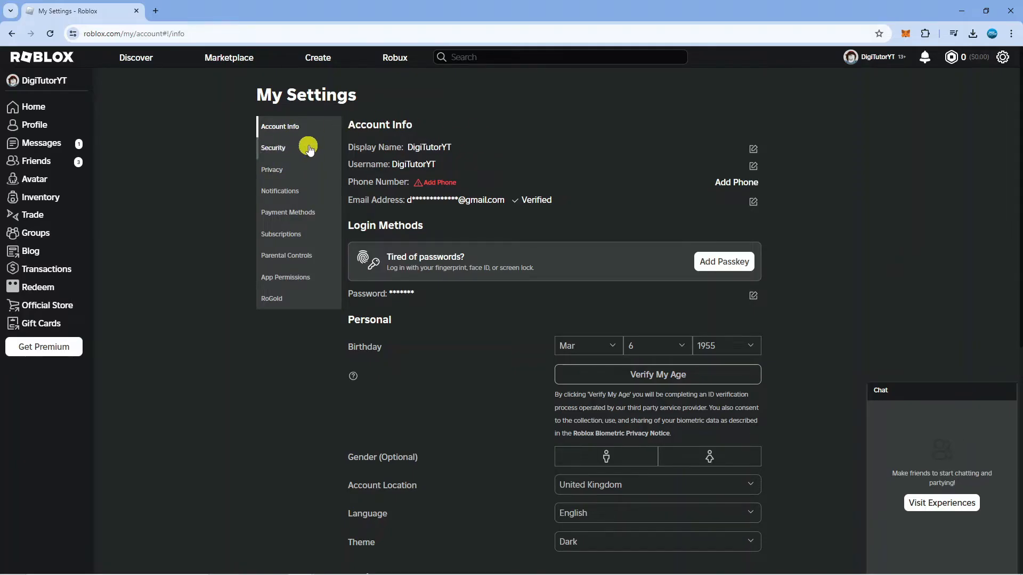
mouse_move(493, 133)
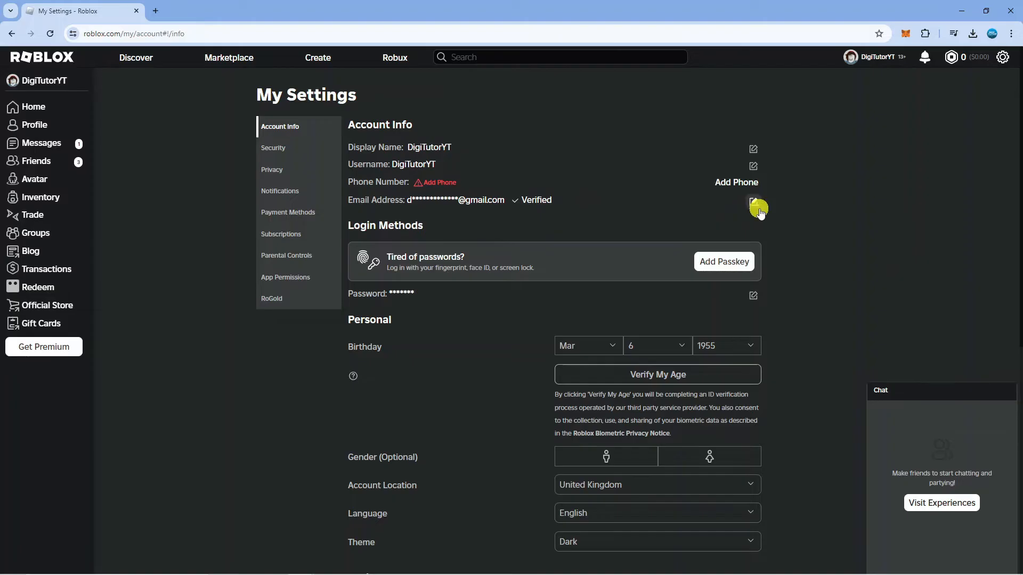
mouse_move(754, 203)
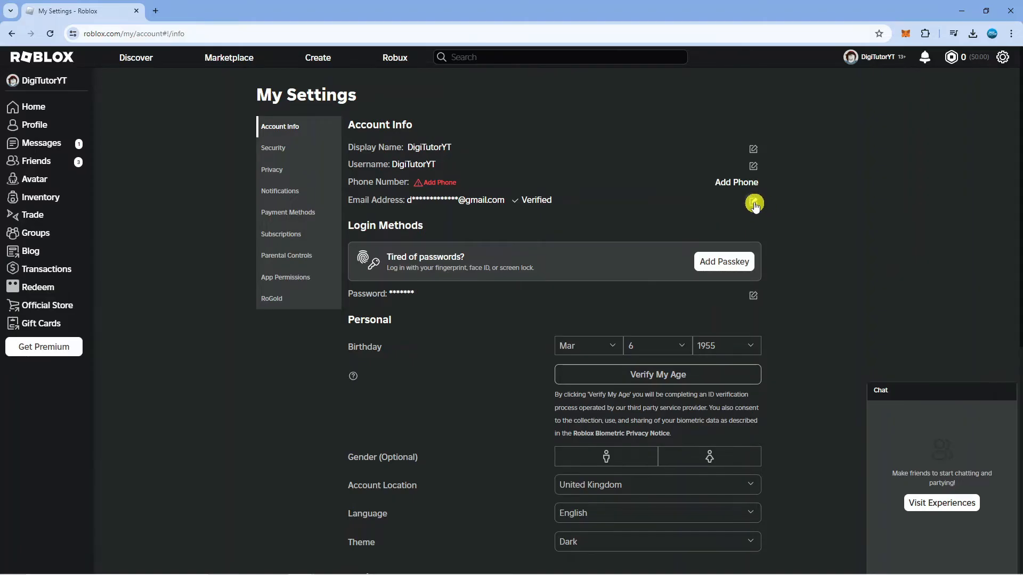
left_click(753, 203)
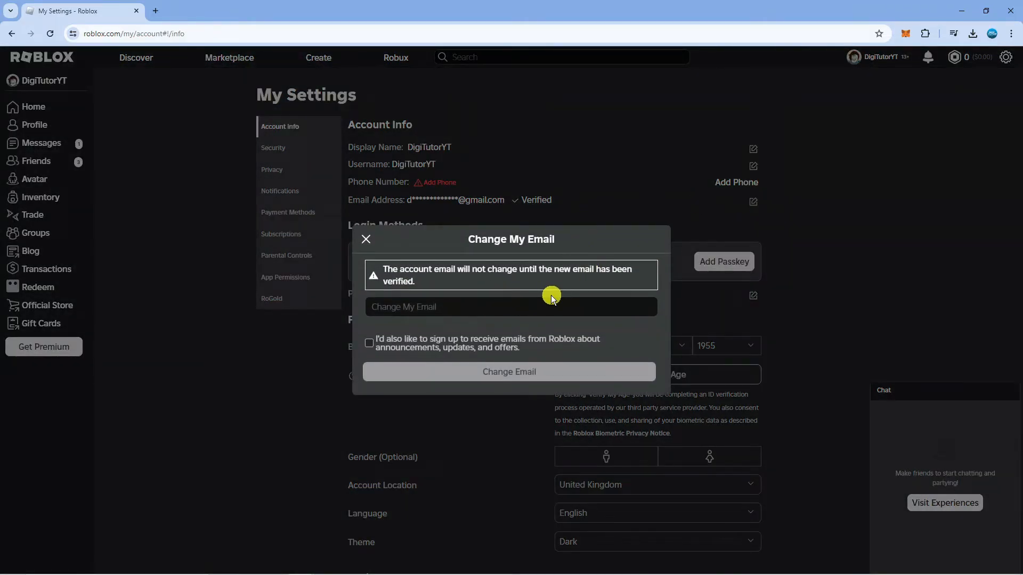
mouse_move(366, 239)
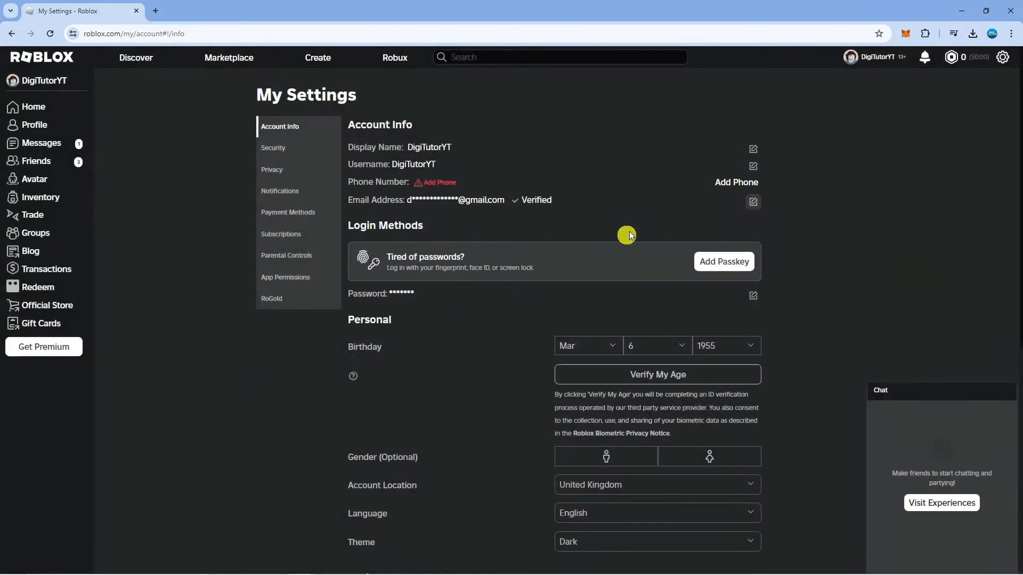
mouse_move(808, 253)
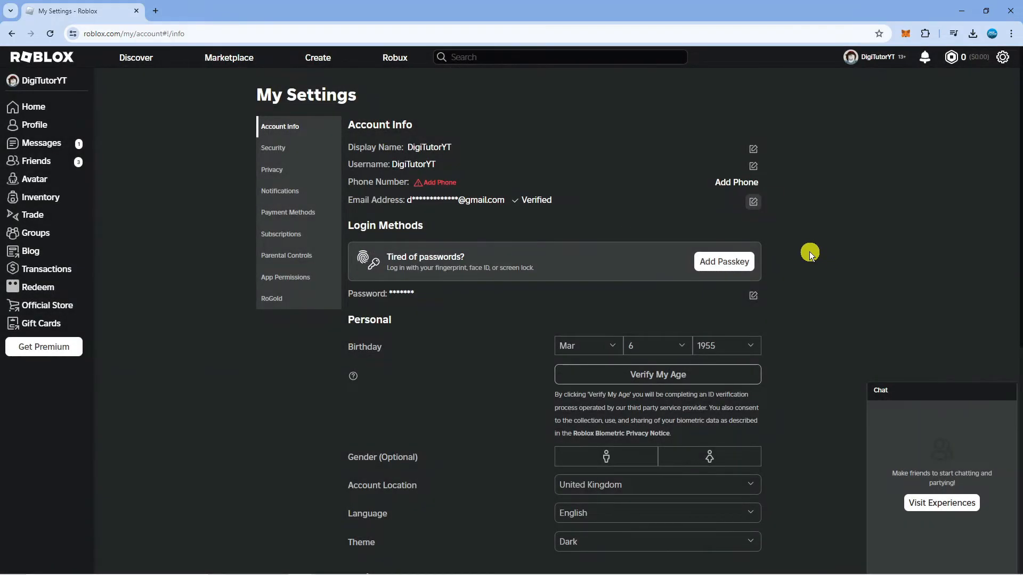
mouse_move(808, 253)
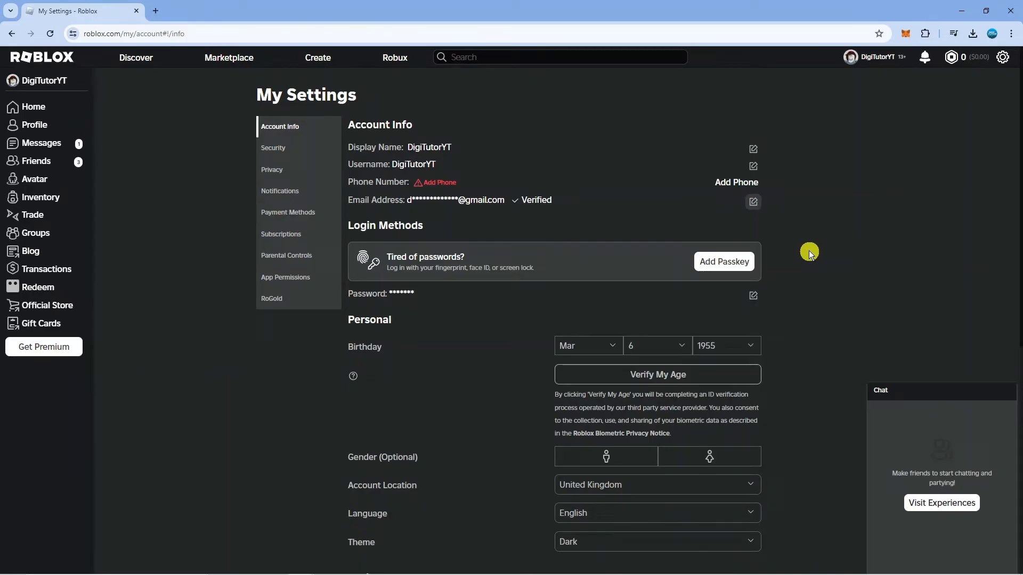
mouse_move(612, 345)
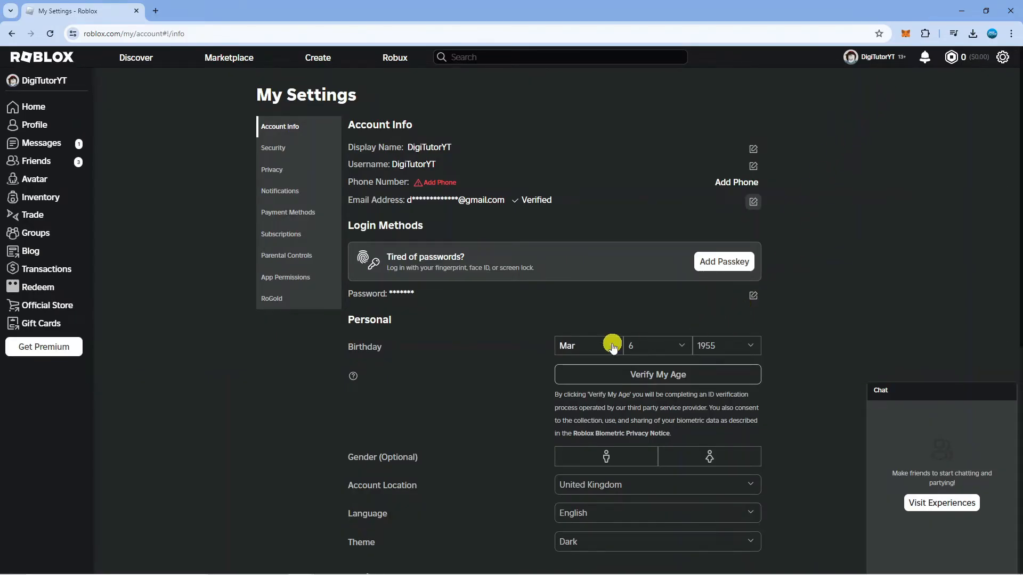
Set the birthday year to an under-13 age and accept the irreversible-change warning
left_click(725, 345)
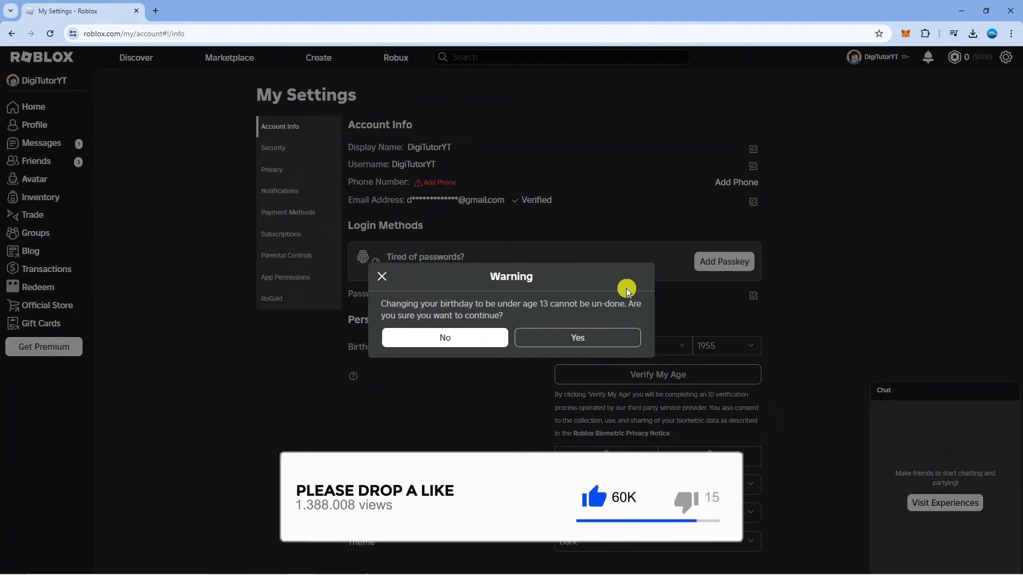
mouse_move(601, 311)
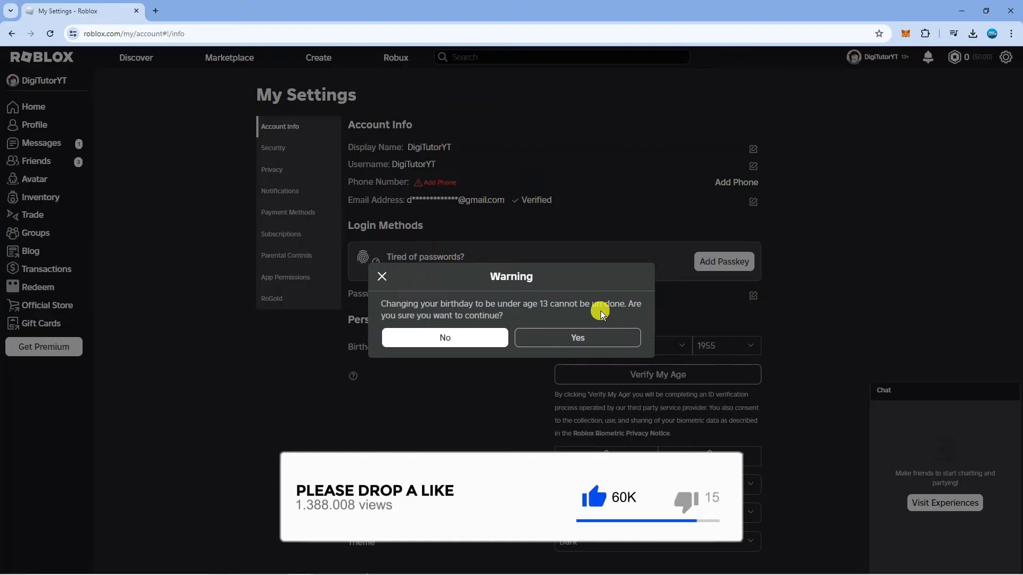
left_click(576, 337)
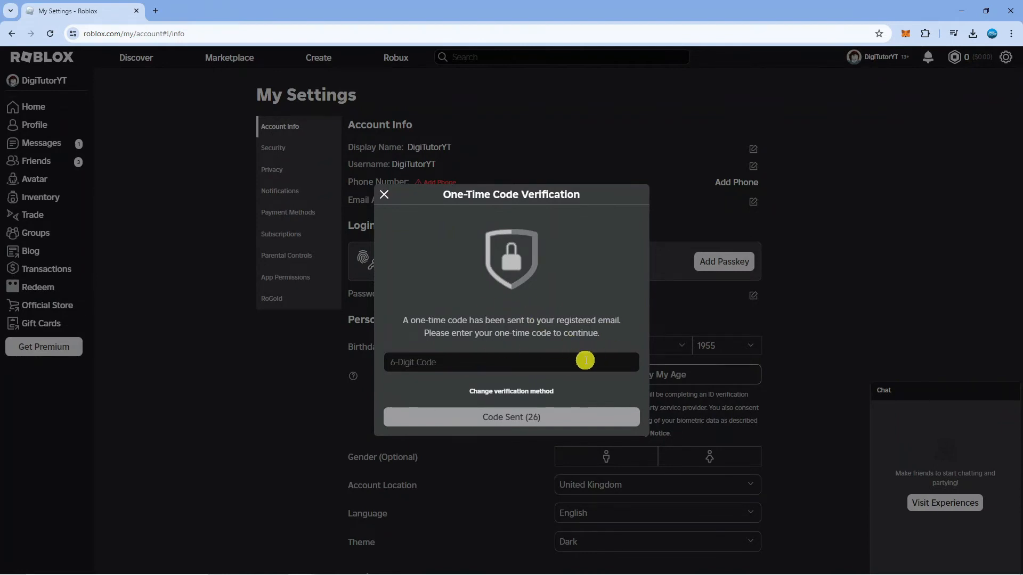
Submit the one-time verification code so the birthday reads March 6, 2019
left_click(384, 194)
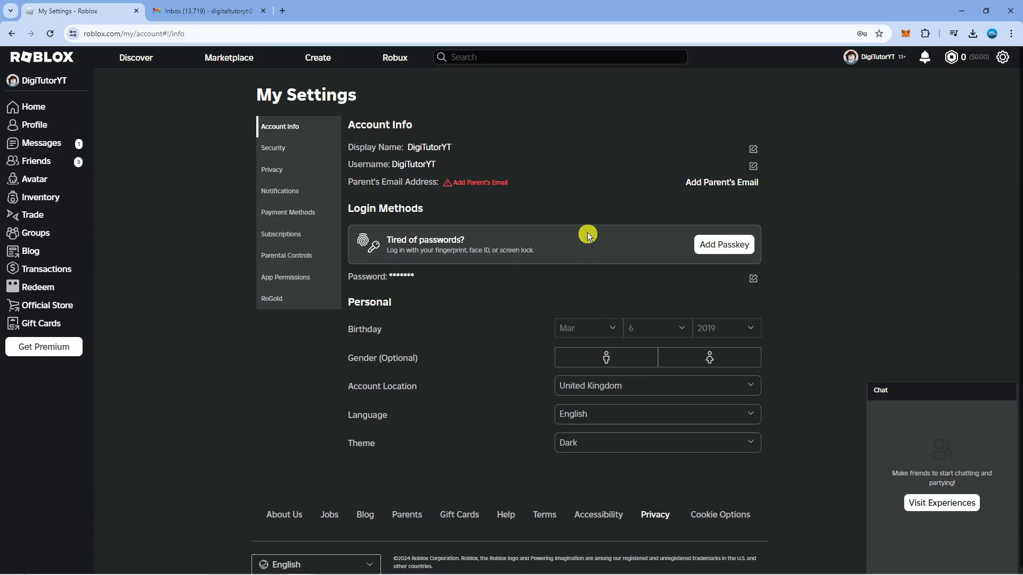
mouse_move(494, 189)
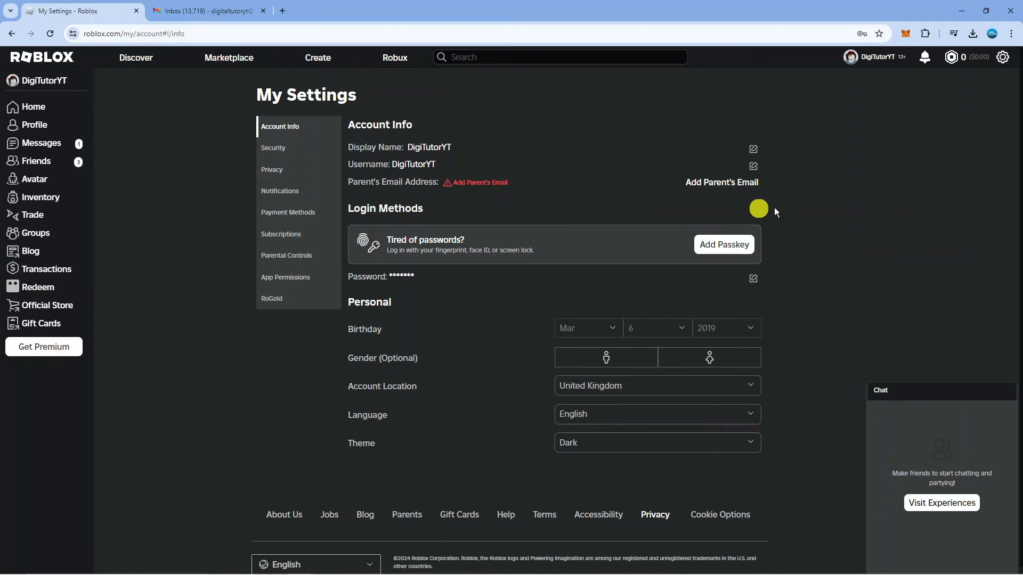
mouse_move(870, 273)
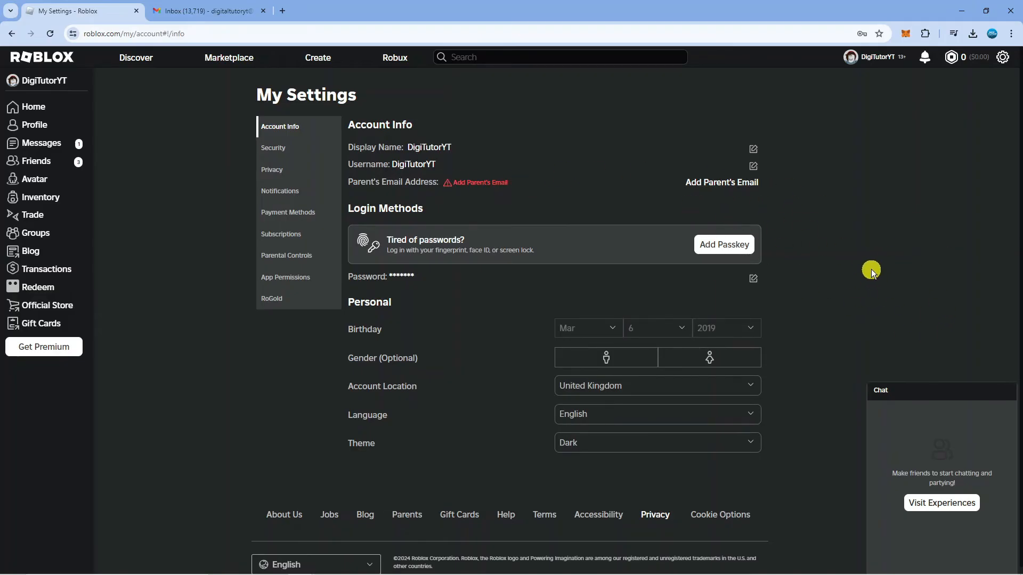
mouse_move(868, 267)
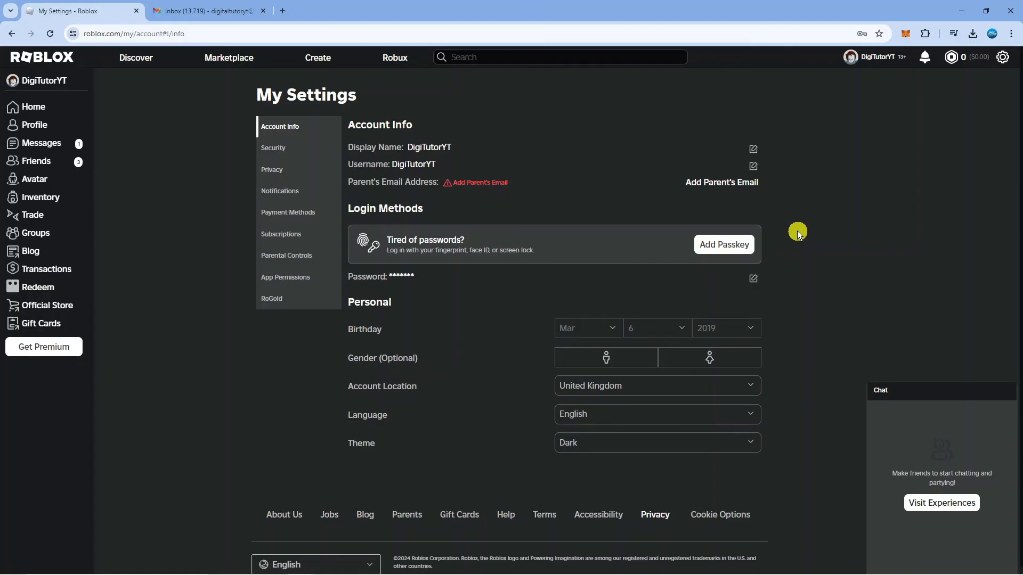
mouse_move(842, 250)
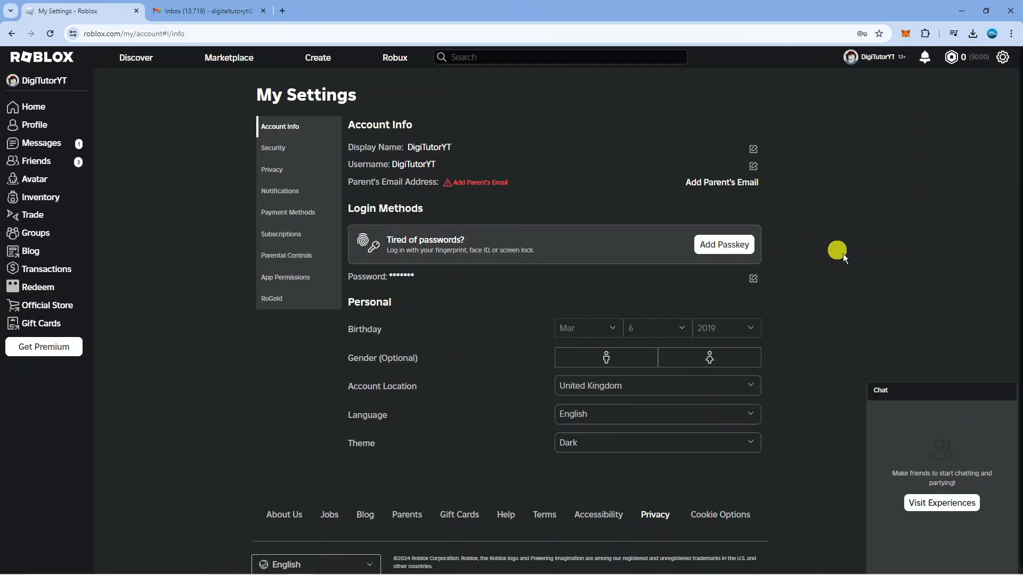
mouse_move(845, 254)
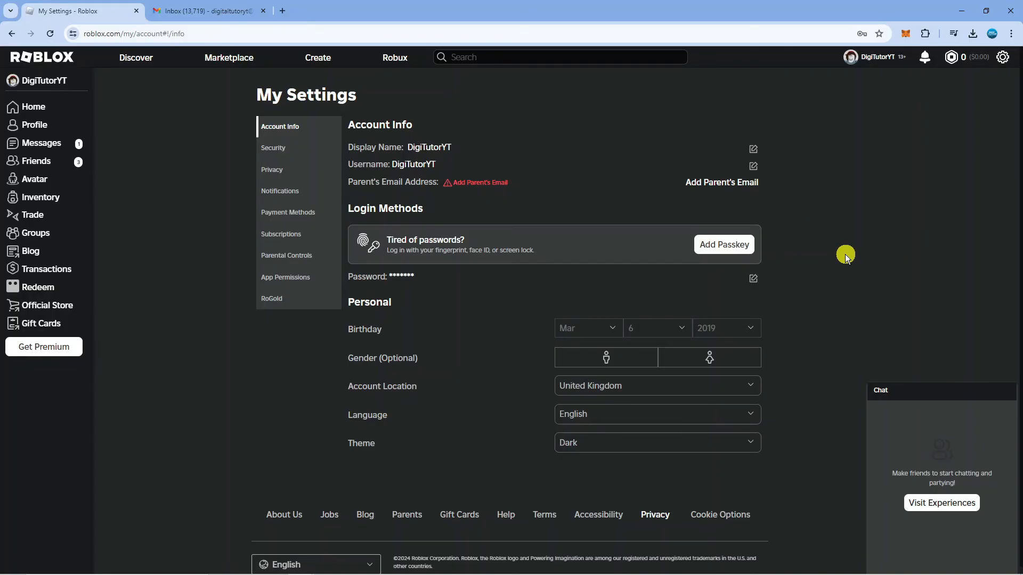